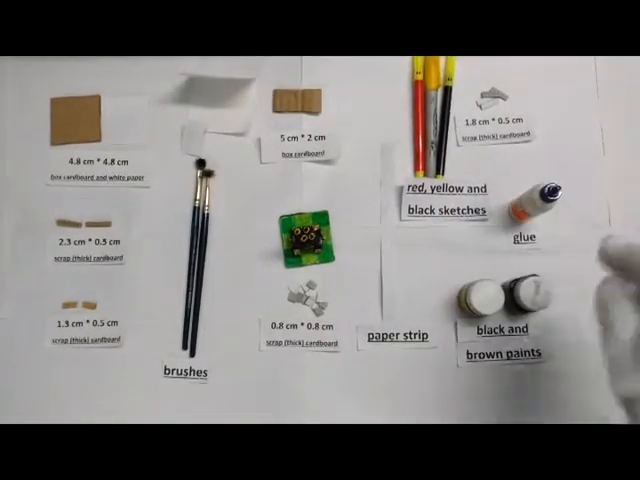
mouse_move(500, 300)
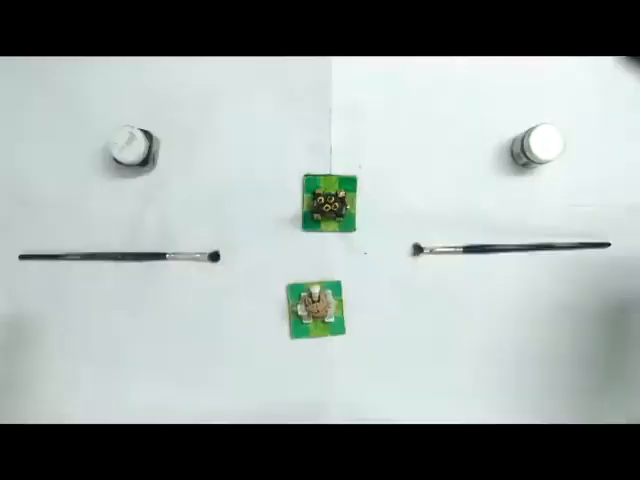
mouse_move(320, 320)
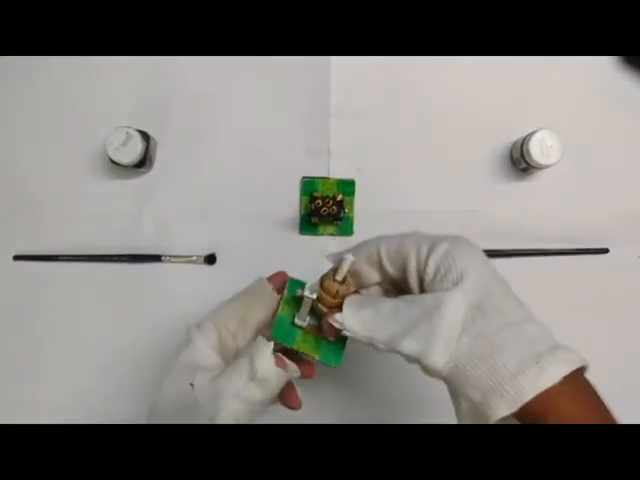